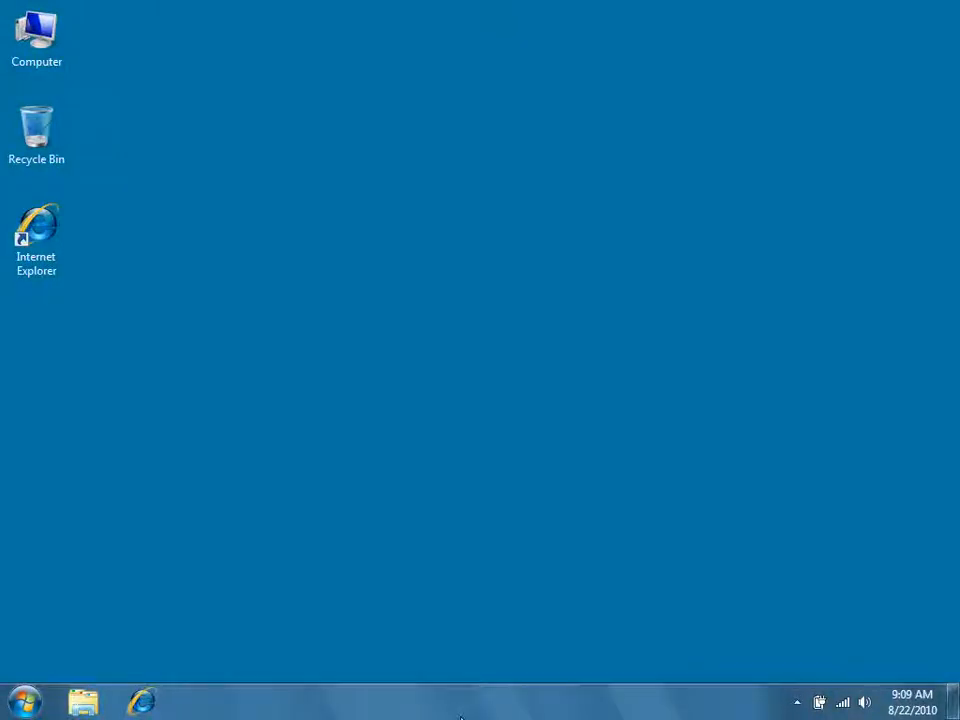
mouse_move(110, 644)
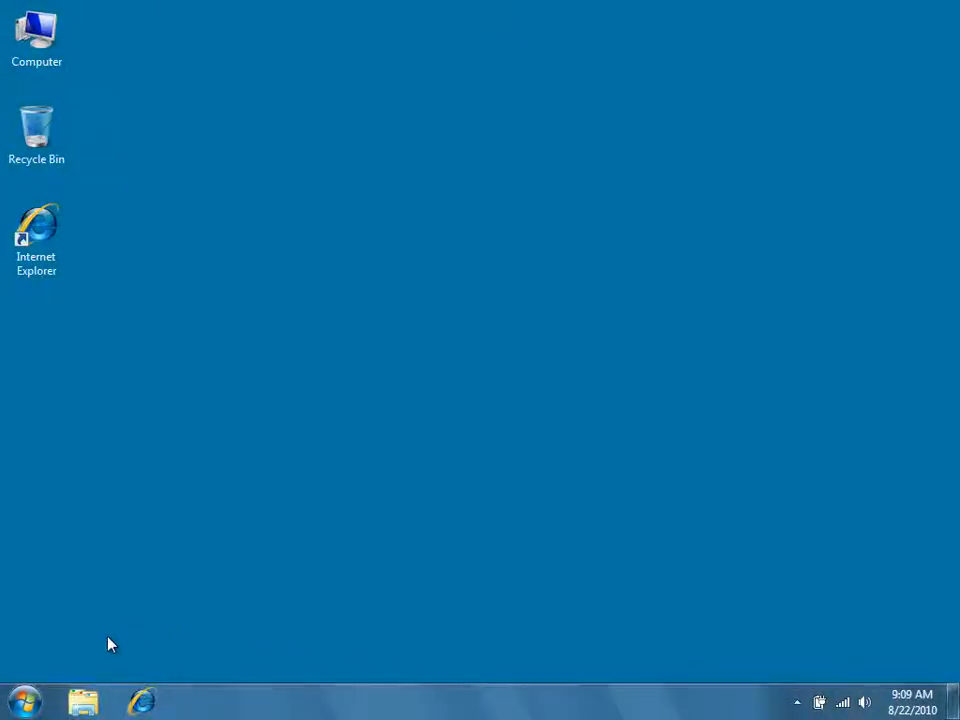
mouse_move(88, 652)
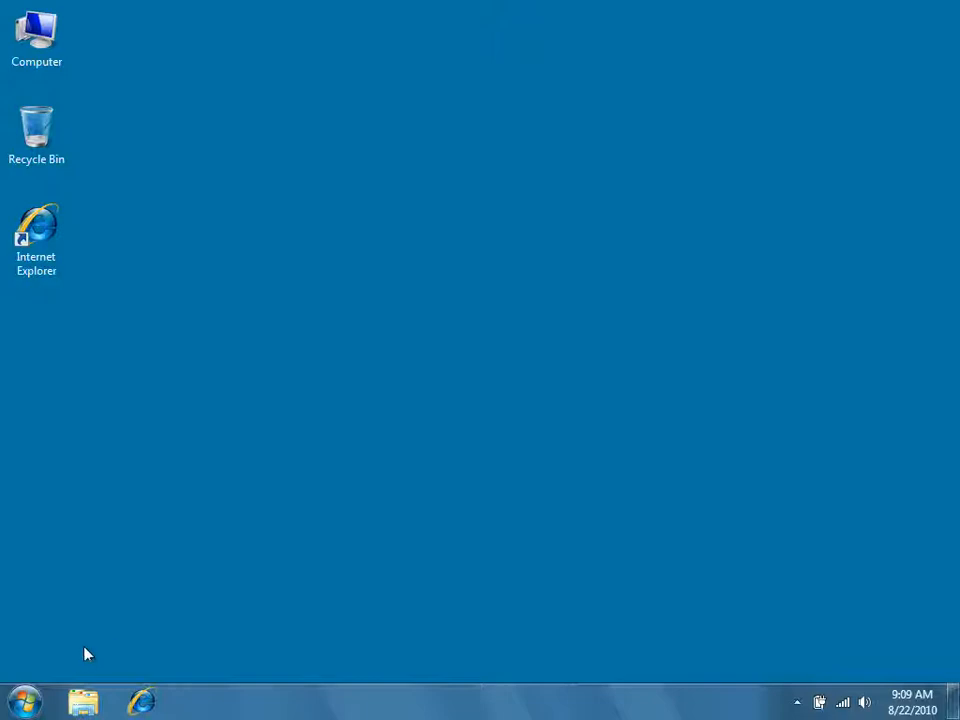
Launch the Application Setup Utility from the Dodeca Framework 5.1.0.2320 Utilities folder.
click(24, 700)
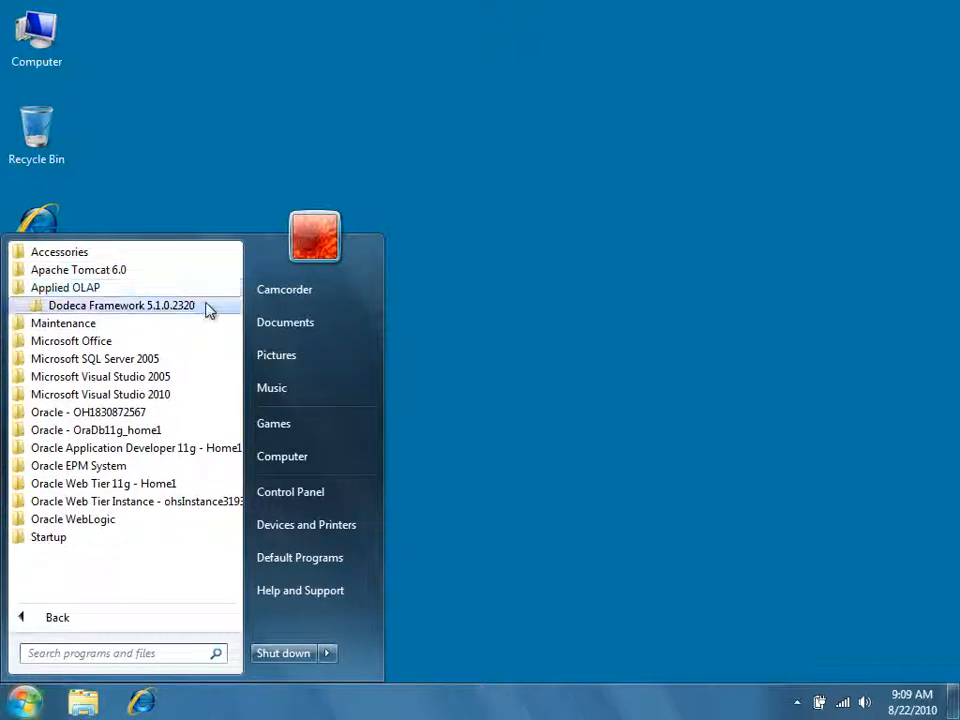
click(120, 304)
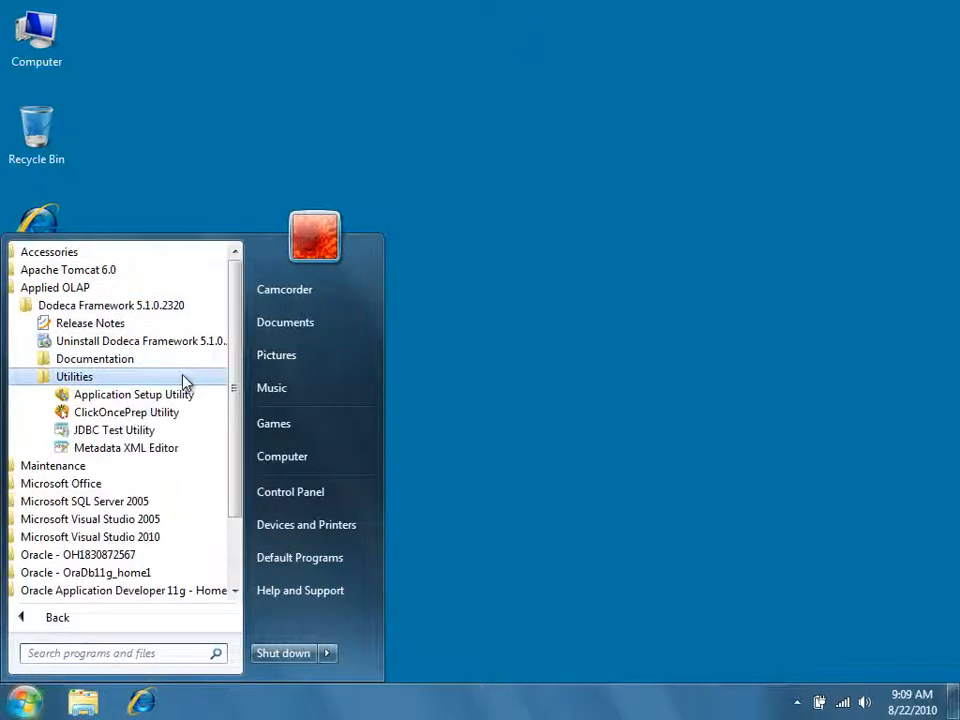
mouse_move(132, 394)
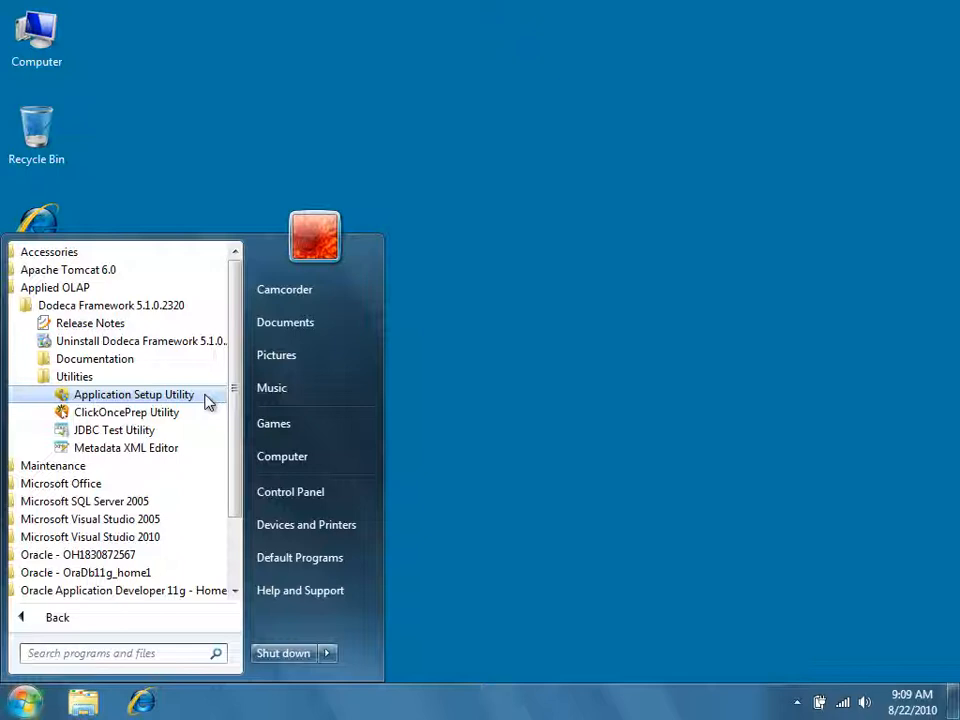
click(132, 394)
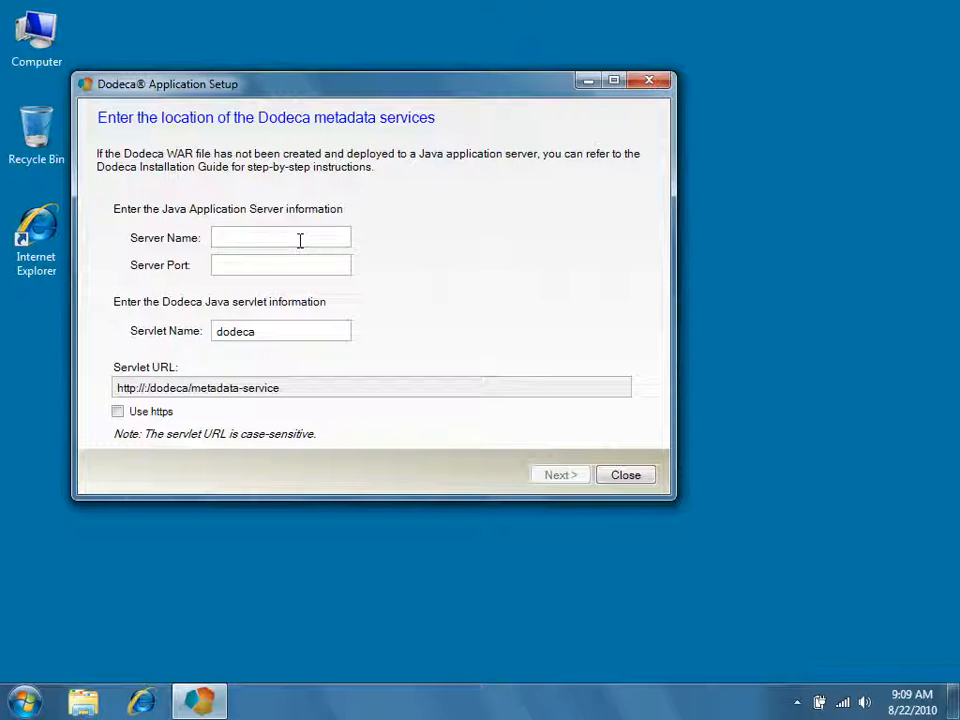
text(demo)
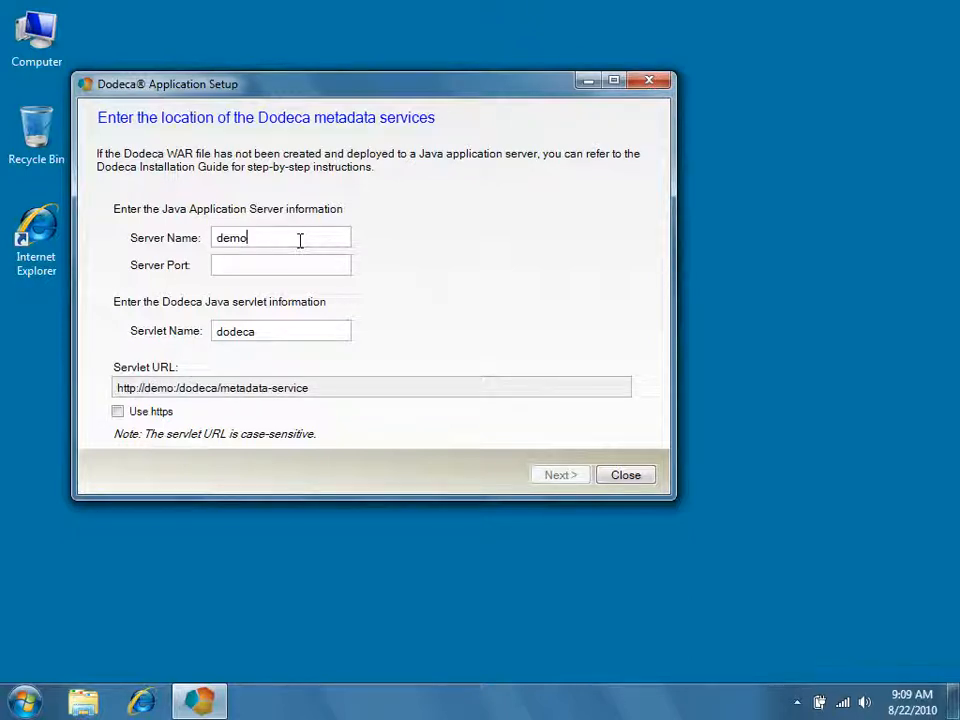
text(13080)
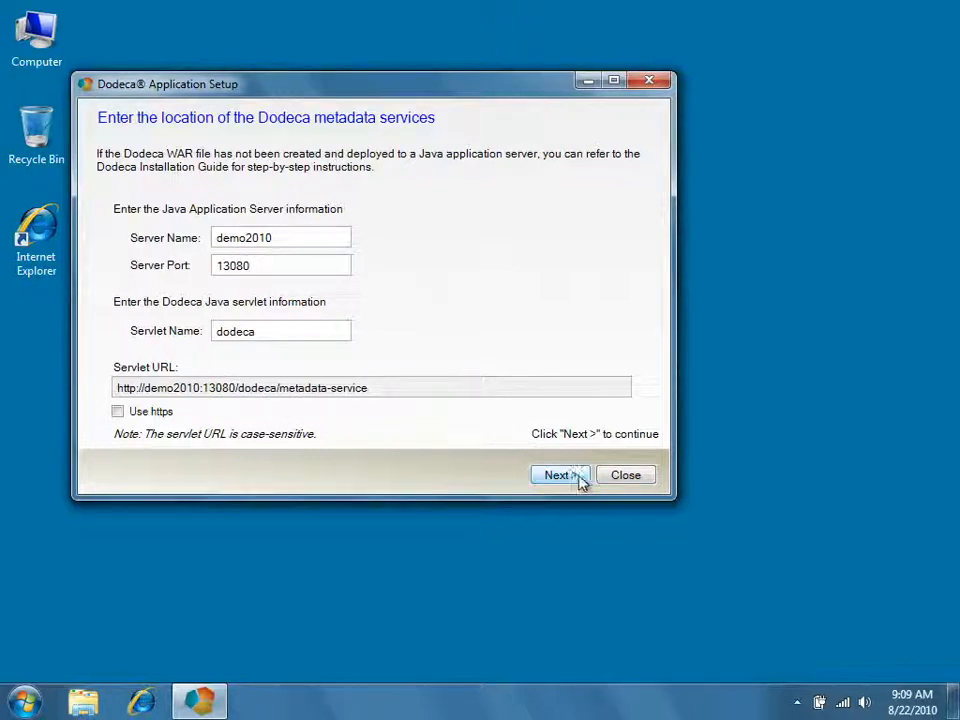
click(558, 474)
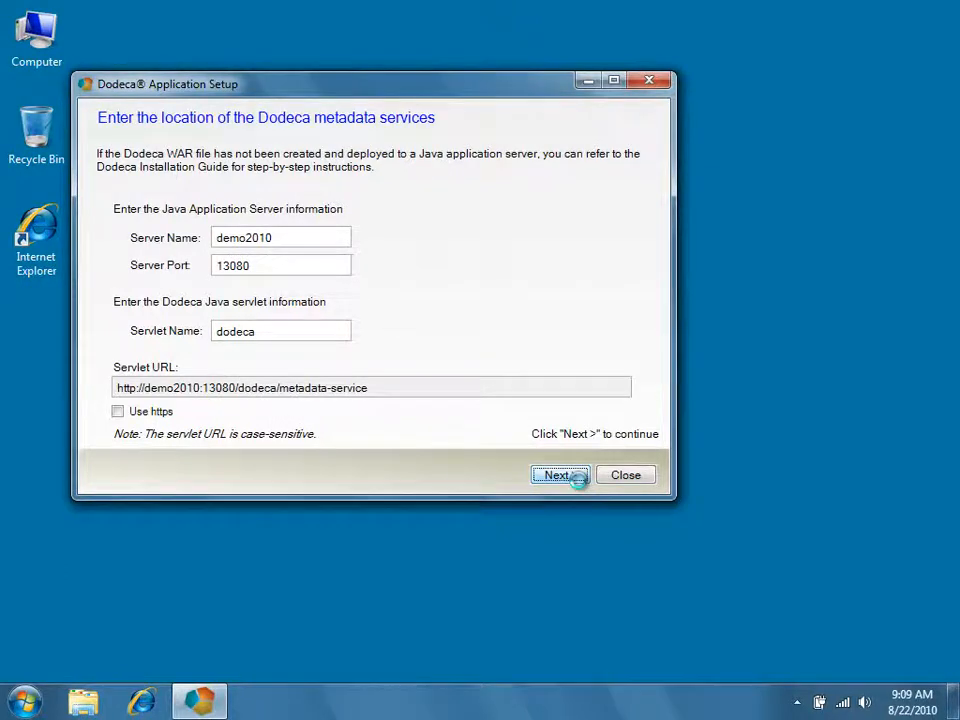
Run Update Database Schema and confirm replacing the existing metadata tables.
click(558, 474)
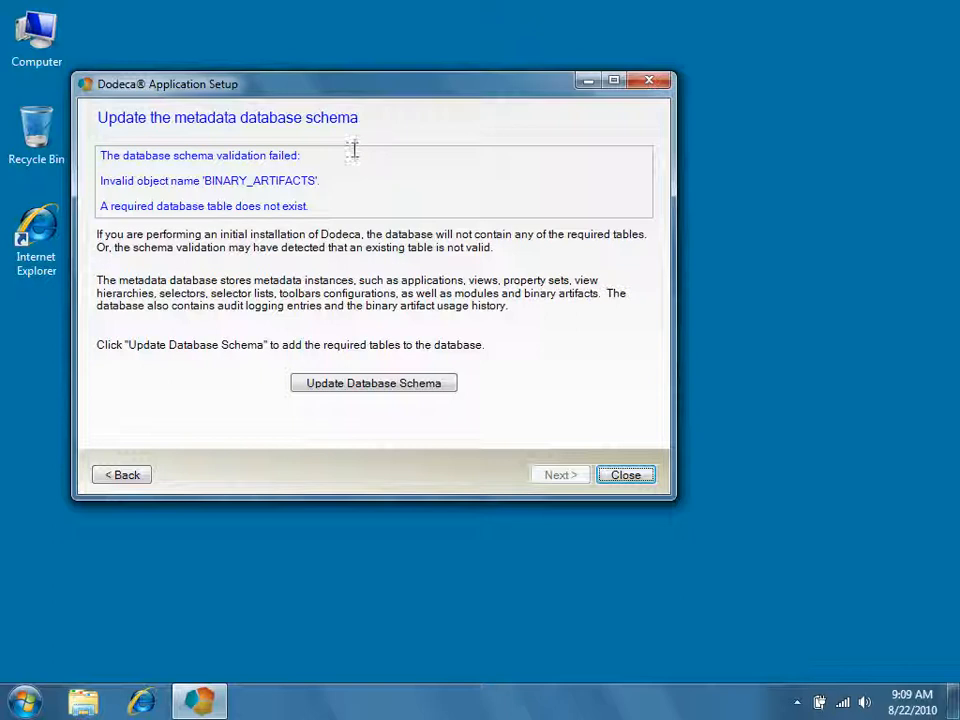
mouse_move(354, 156)
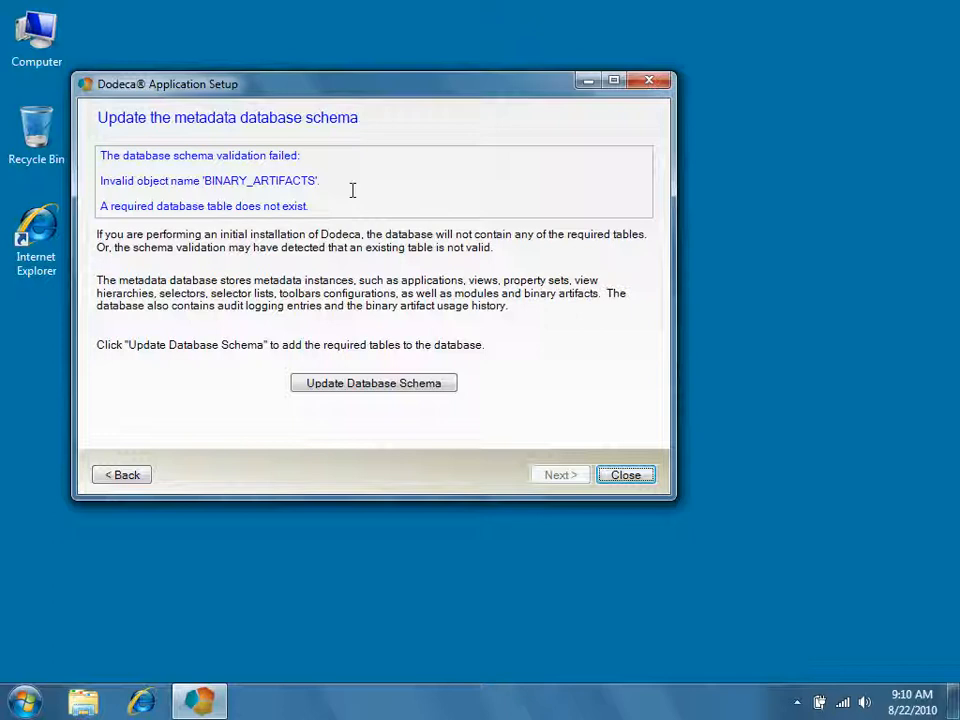
mouse_move(450, 378)
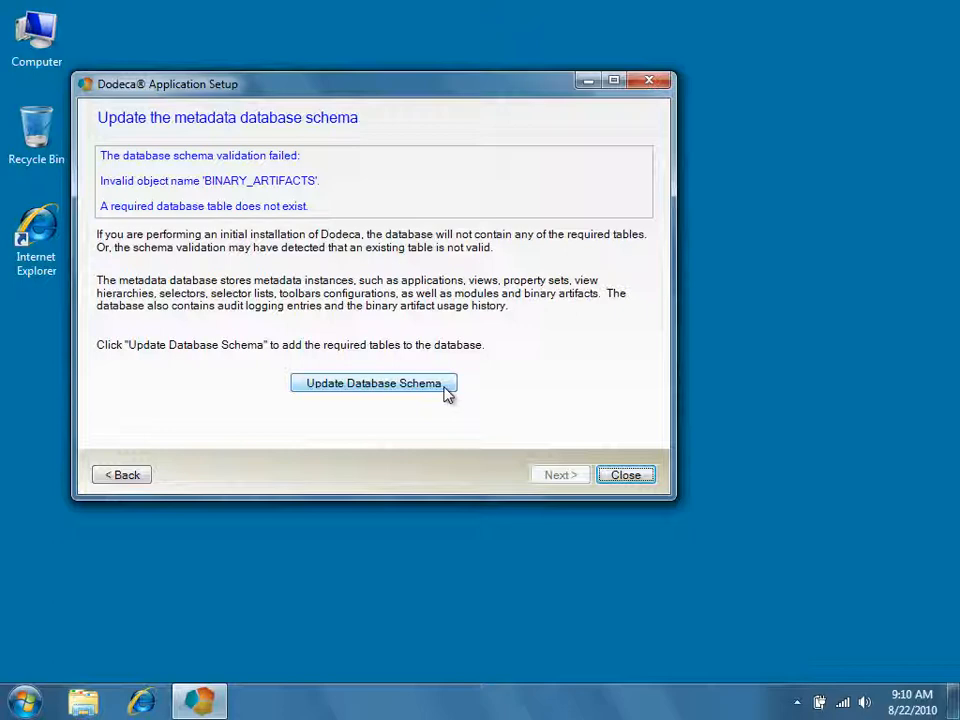
click(372, 384)
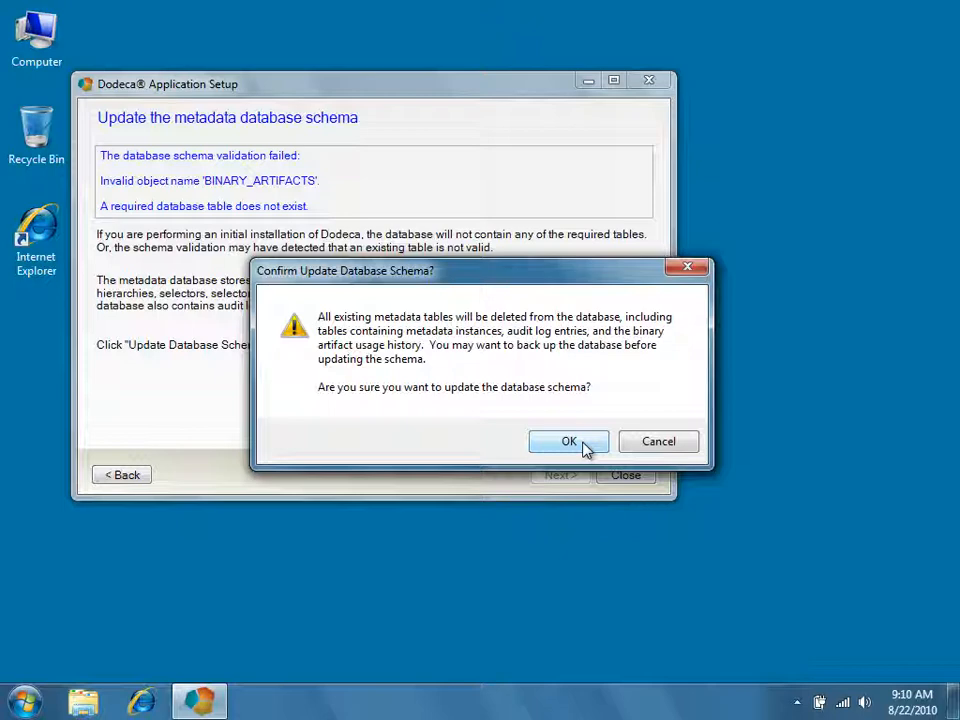
click(568, 442)
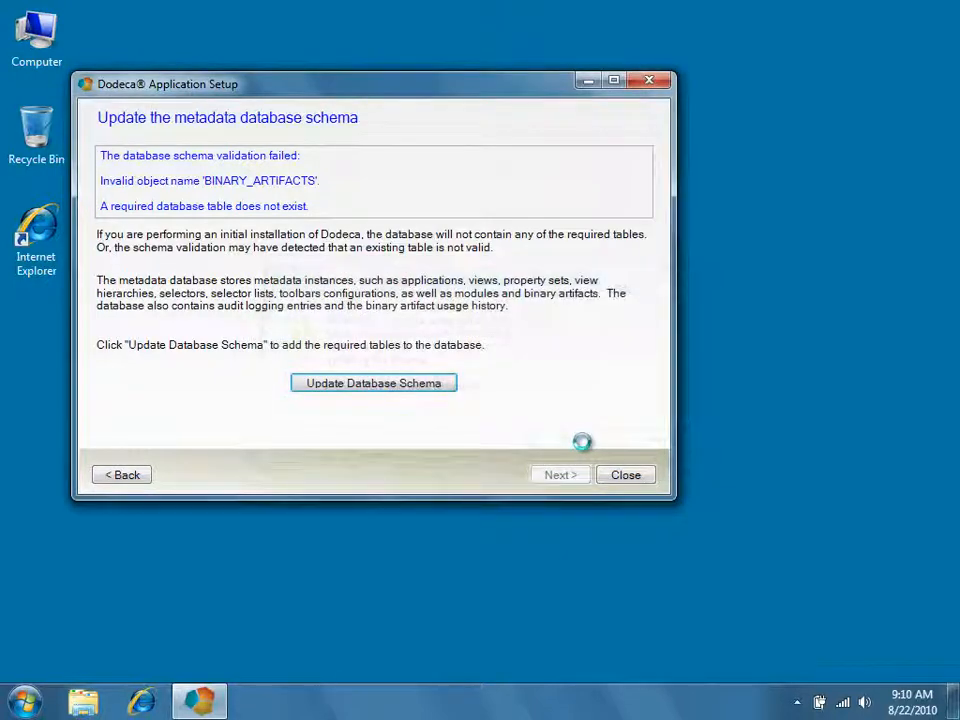
click(372, 384)
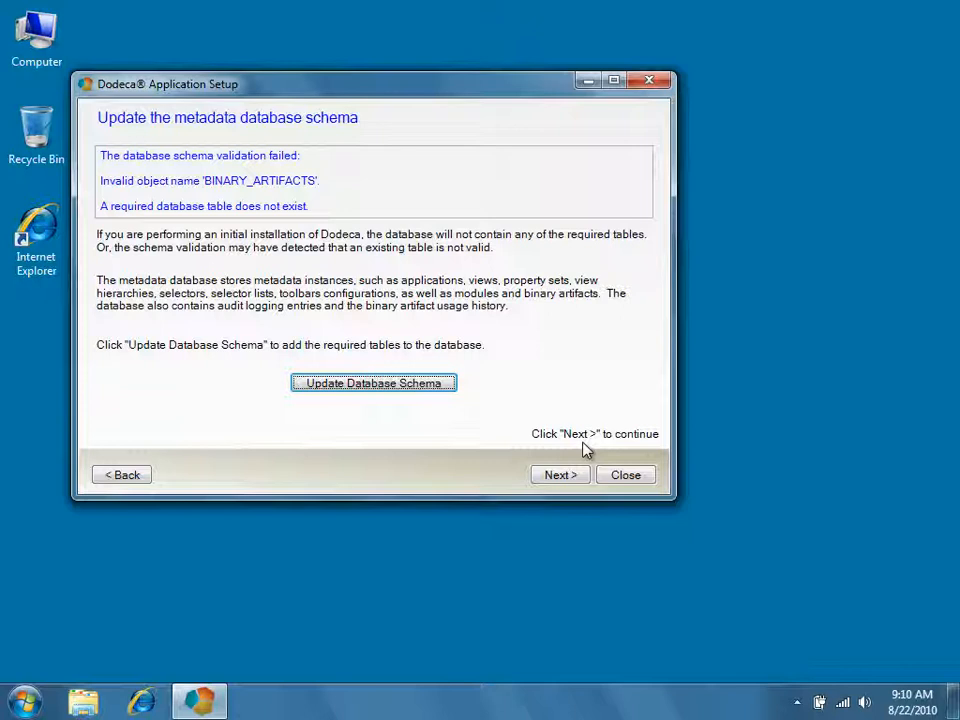
mouse_move(560, 474)
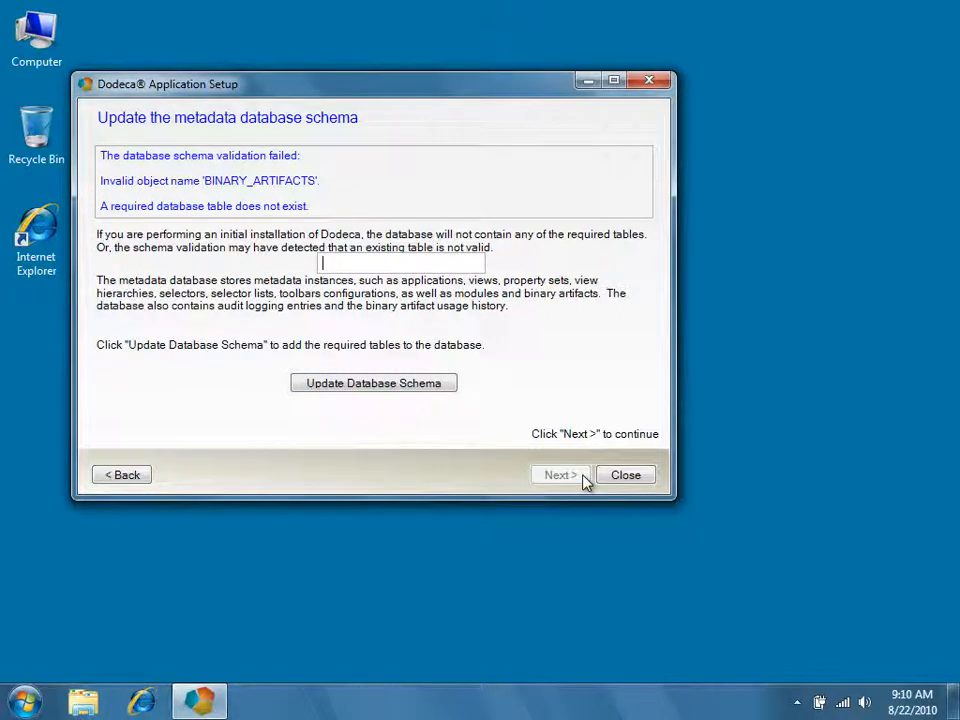
Choose 'Add a new tenant' and enter SAMPLE as the tenant keyword.
click(560, 474)
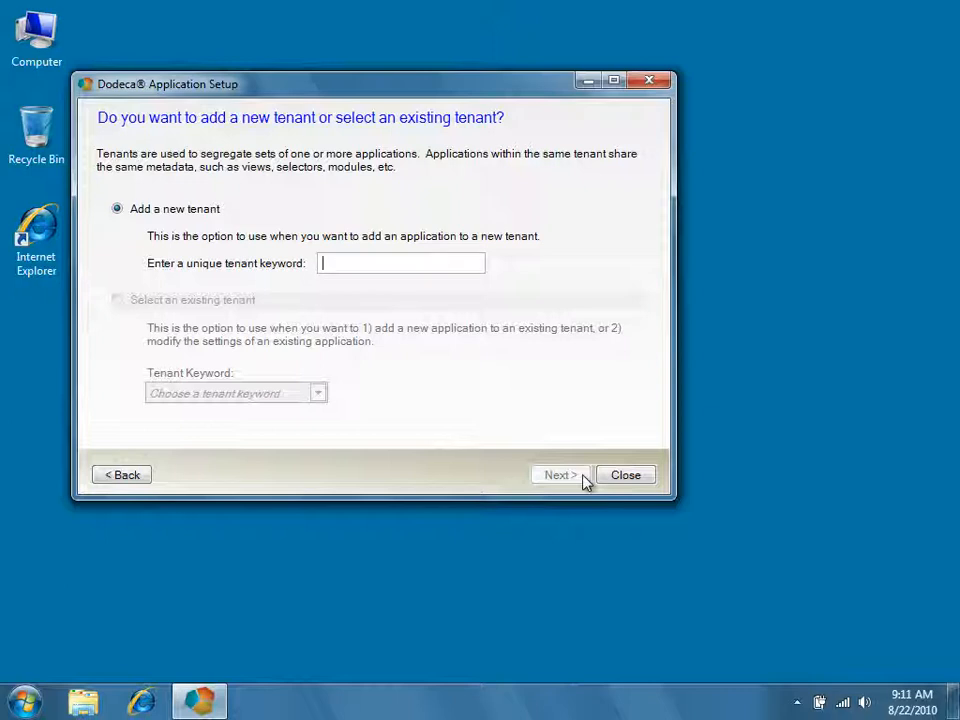
text(SAMPLE)
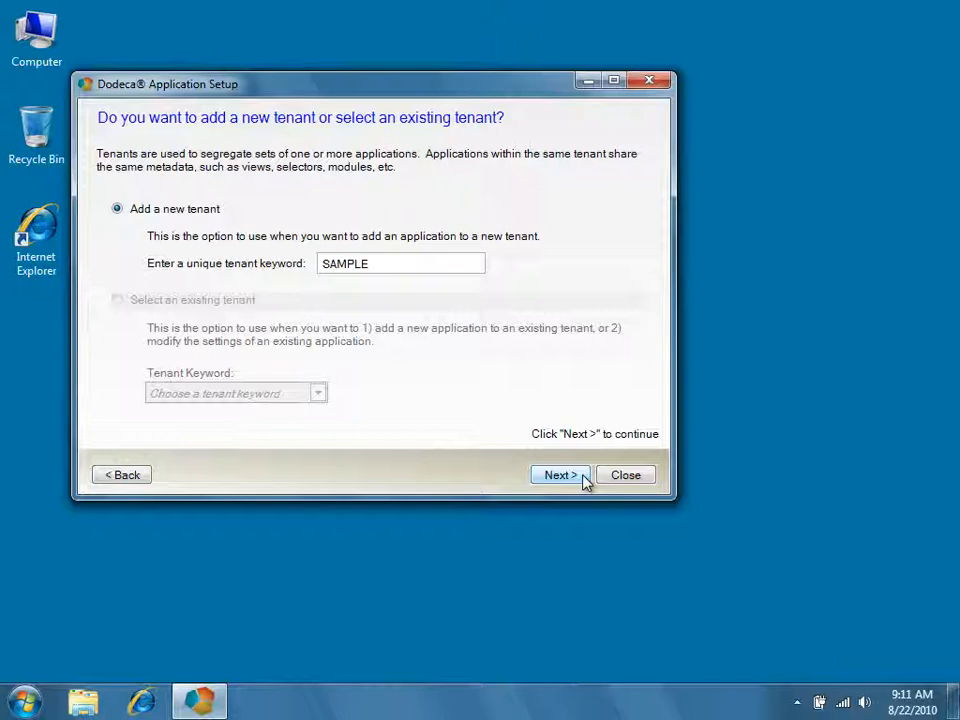
mouse_move(628, 472)
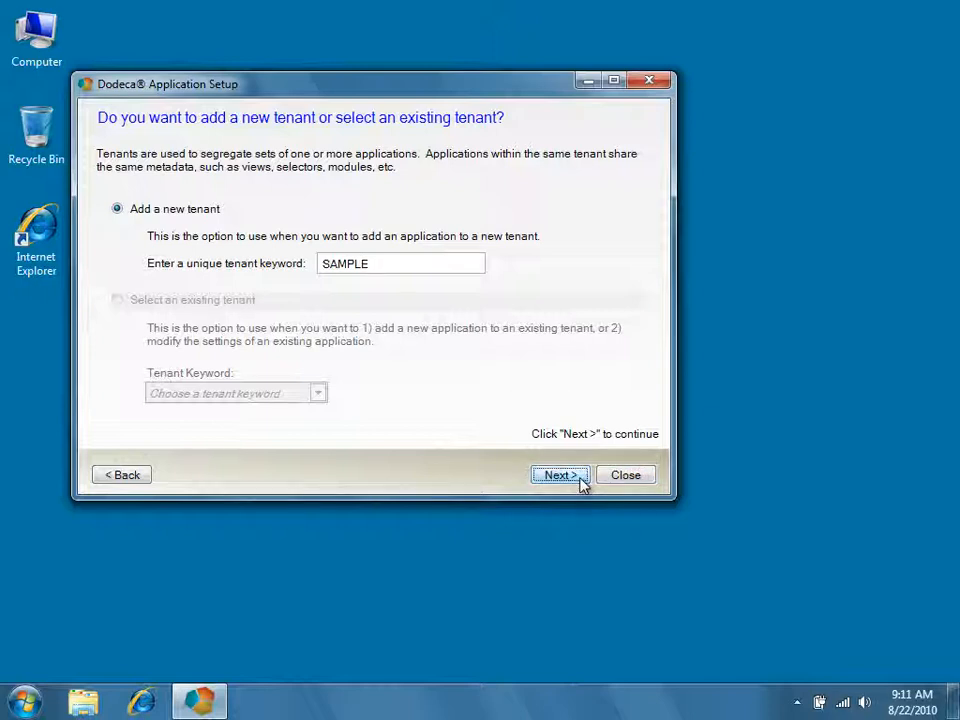
Load sample.zip from Applied OLAP > Dodeca Framework > metadata for local zip metadata import.
click(558, 474)
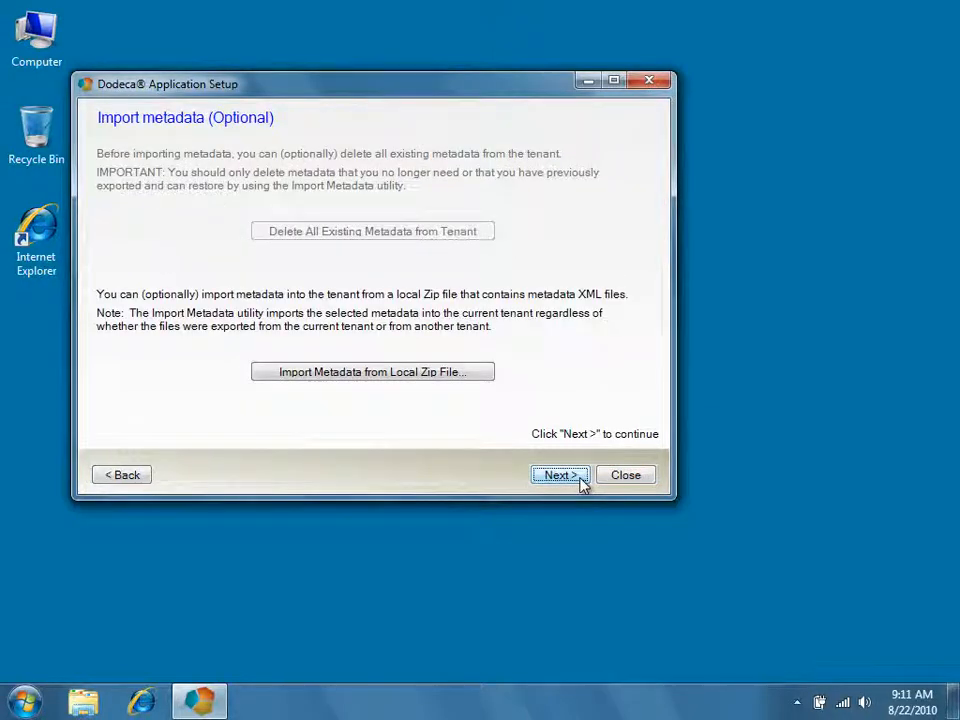
mouse_move(480, 384)
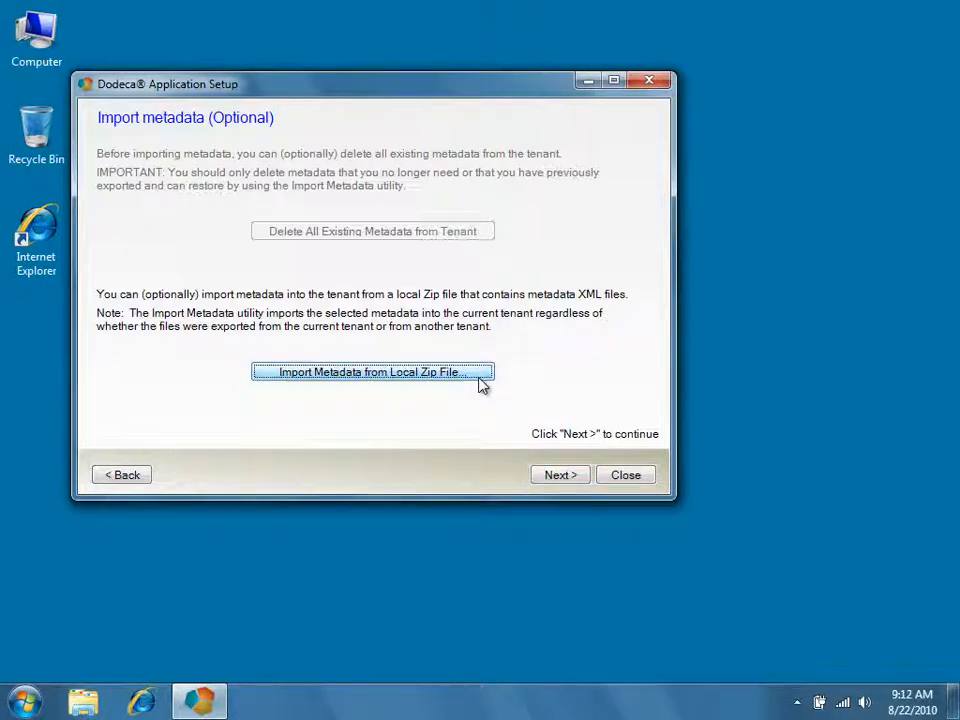
click(372, 372)
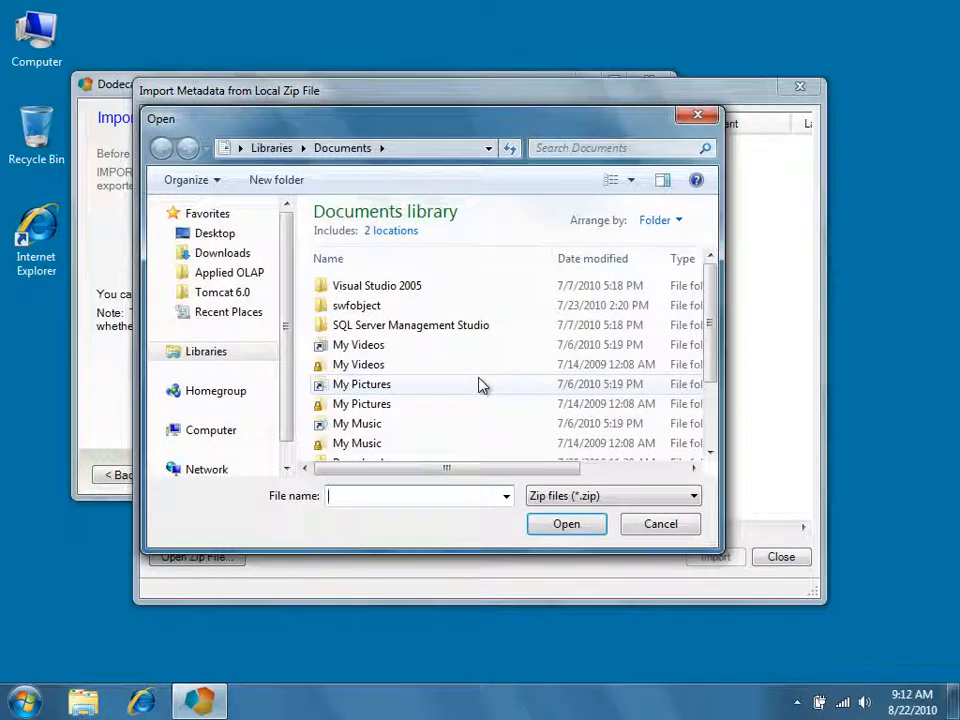
click(228, 272)
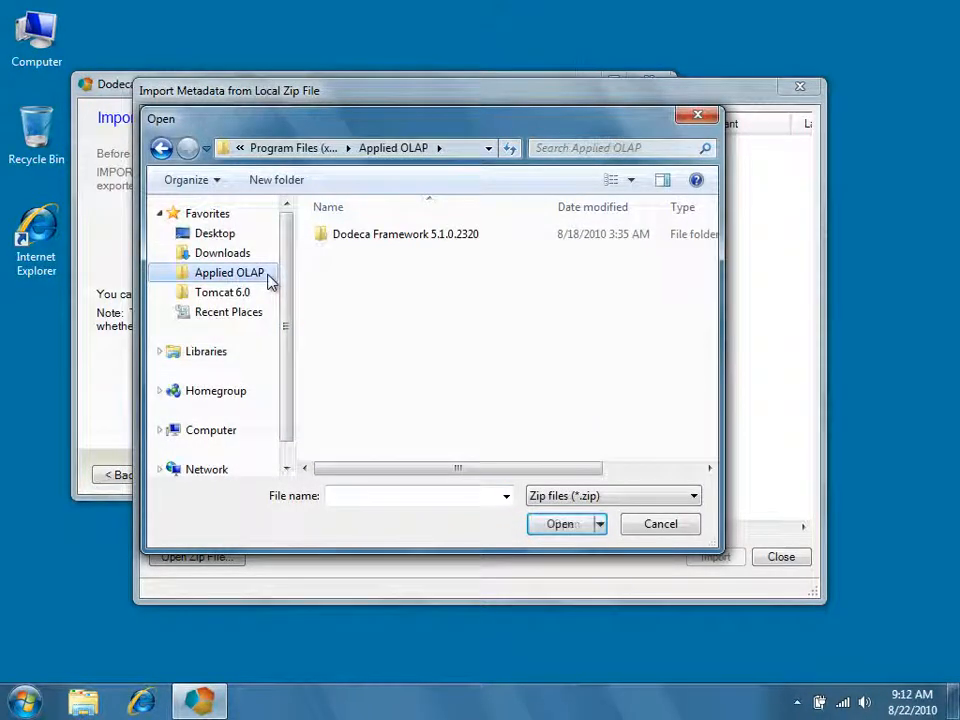
double_click(404, 232)
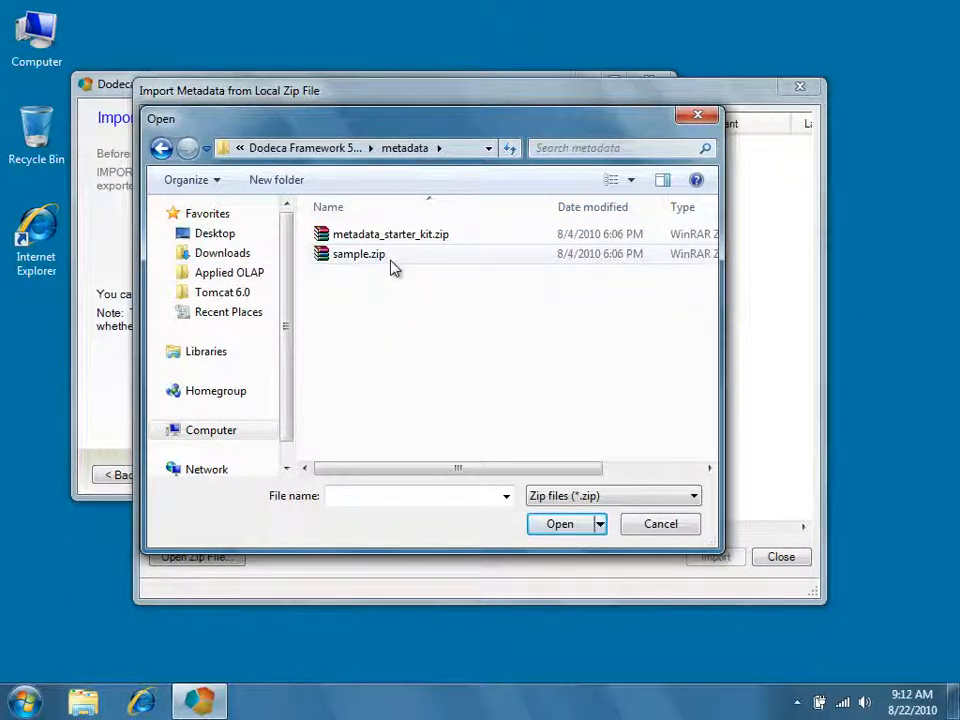
click(358, 252)
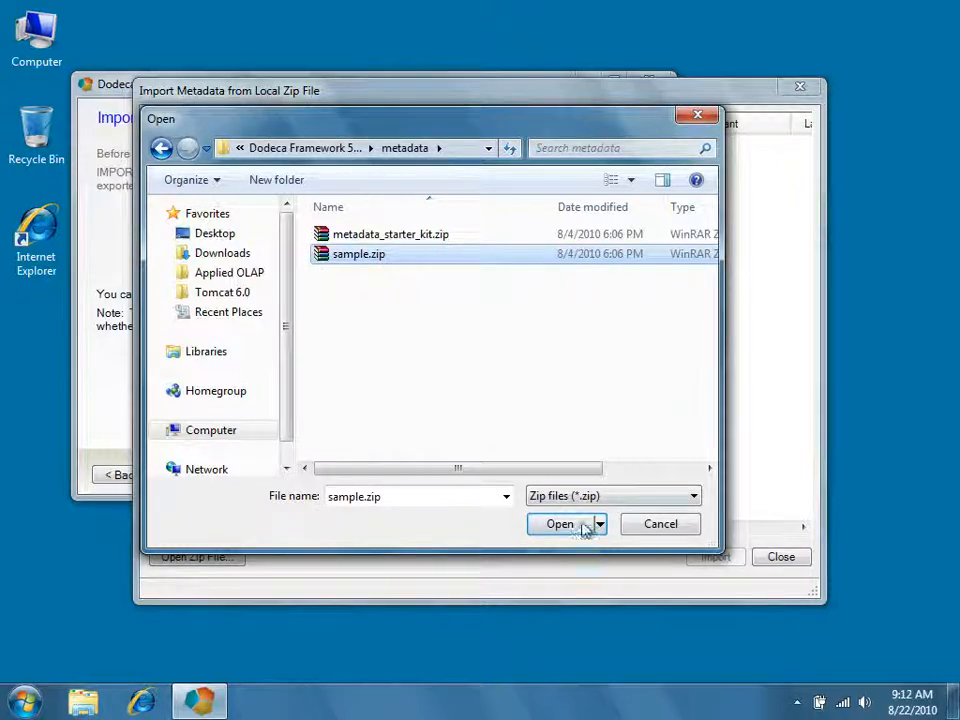
click(560, 524)
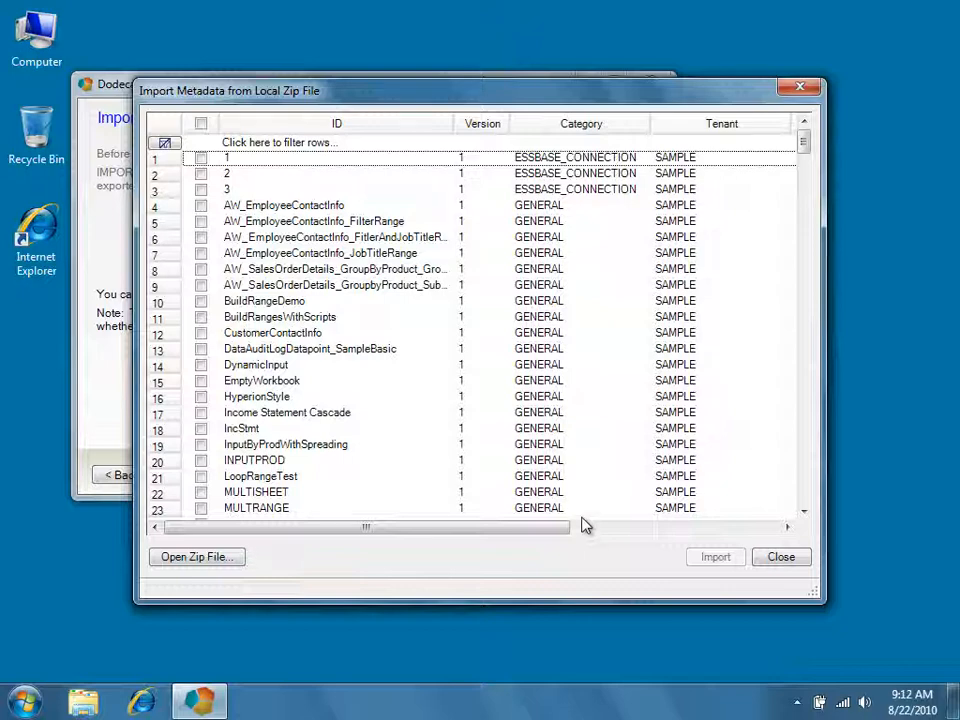
Select all metadata artifacts, import them into the SAMPLE tenant, and close the import window.
click(200, 128)
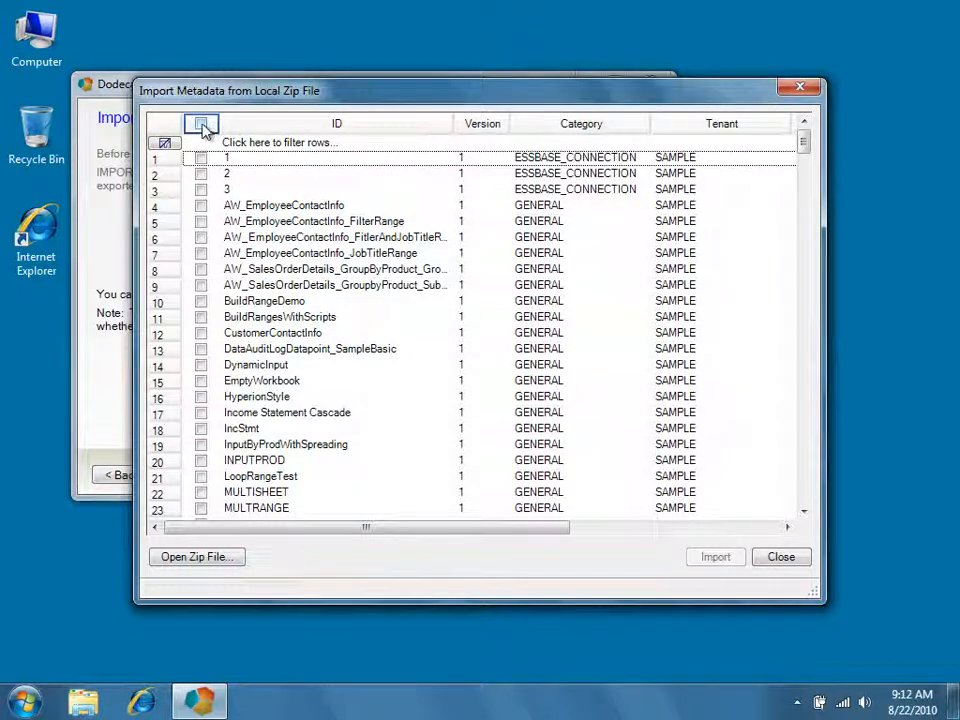
click(200, 142)
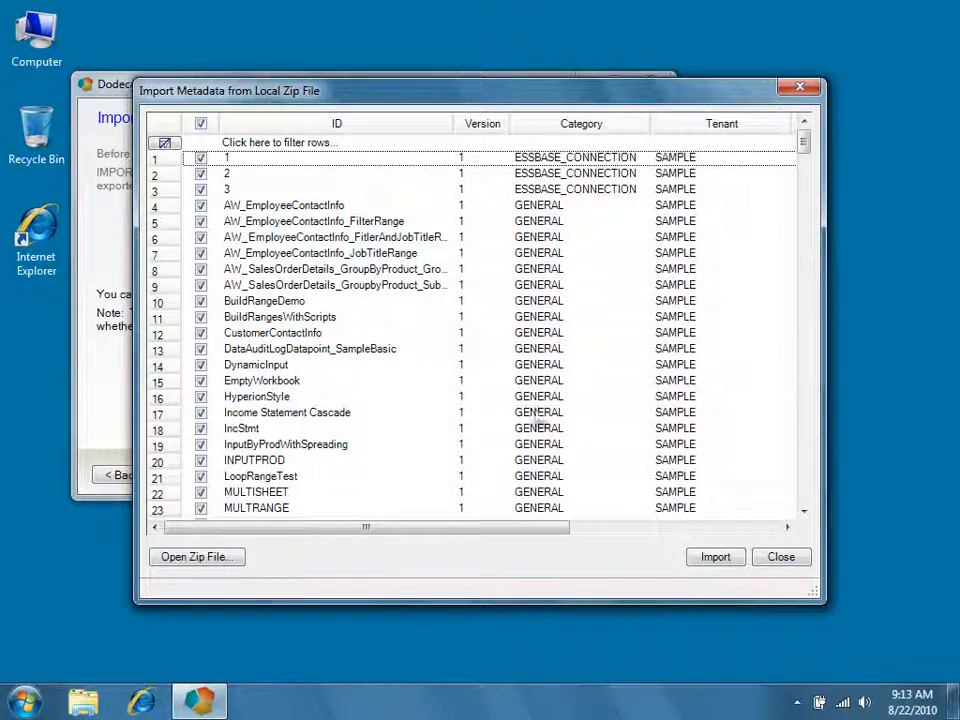
click(716, 556)
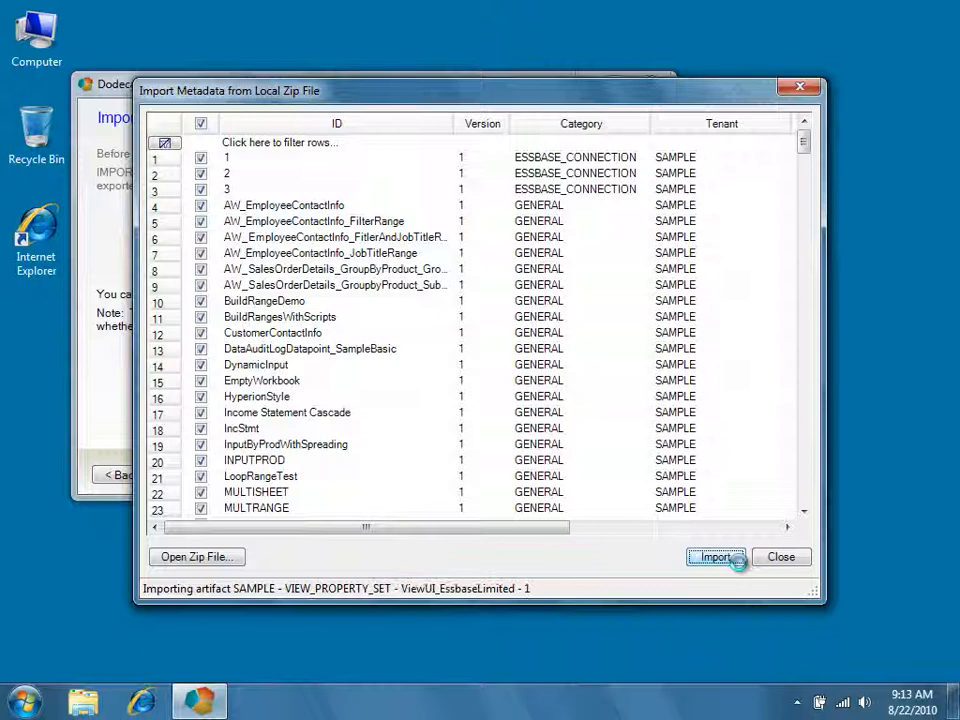
click(716, 556)
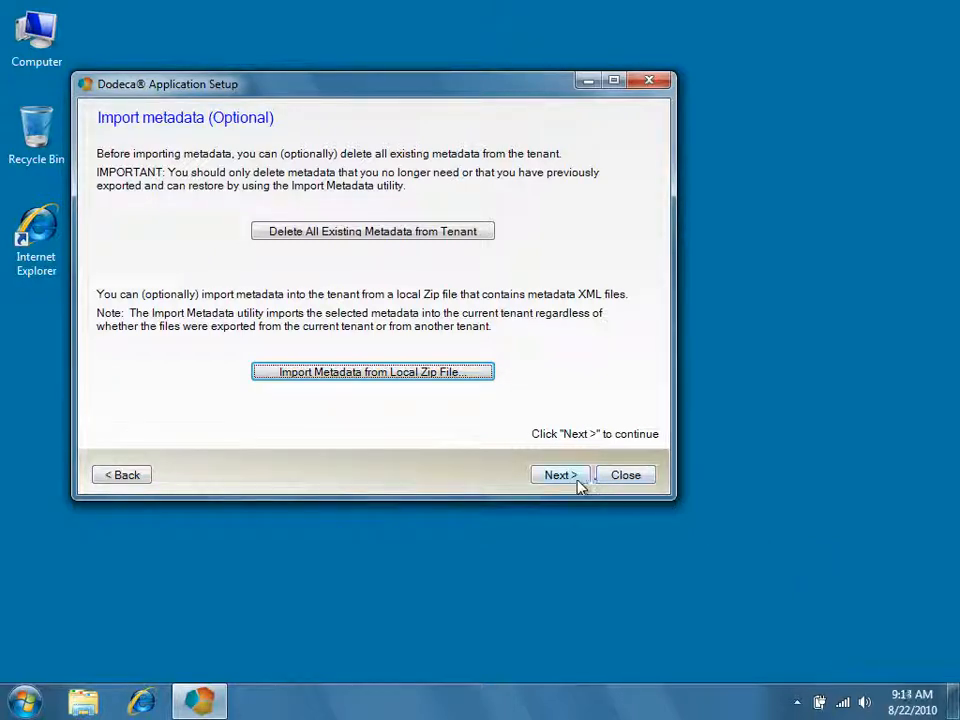
Advance to the Update Module(s) step showing the Sample module ID.
click(560, 474)
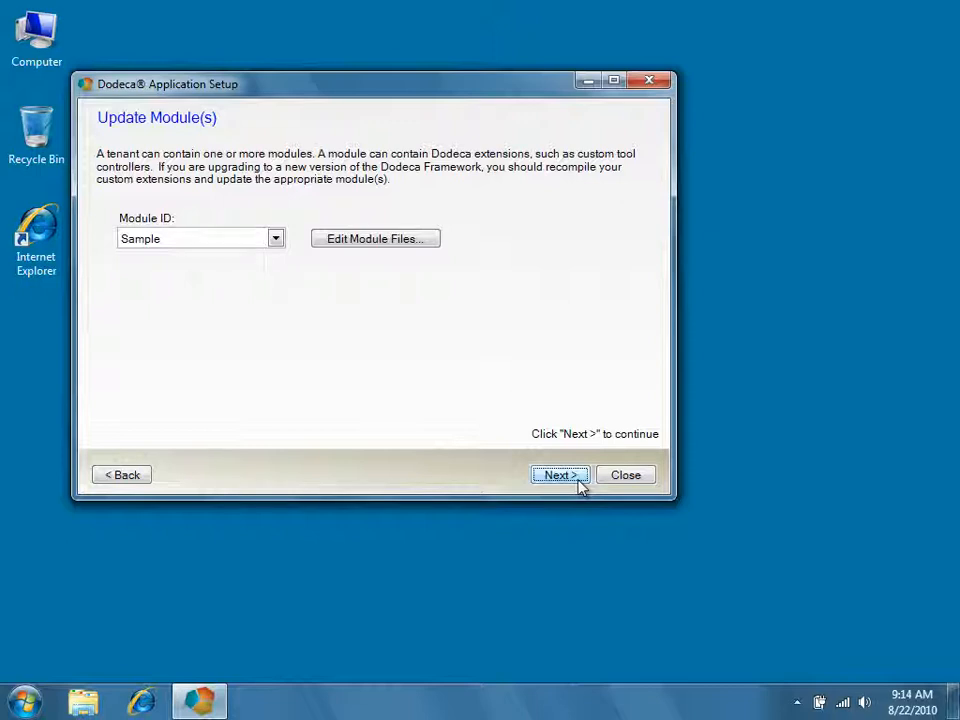
Select the existing ADMIN application and proceed to its 'Dodeca Admin Sample Application' settings editor.
click(560, 474)
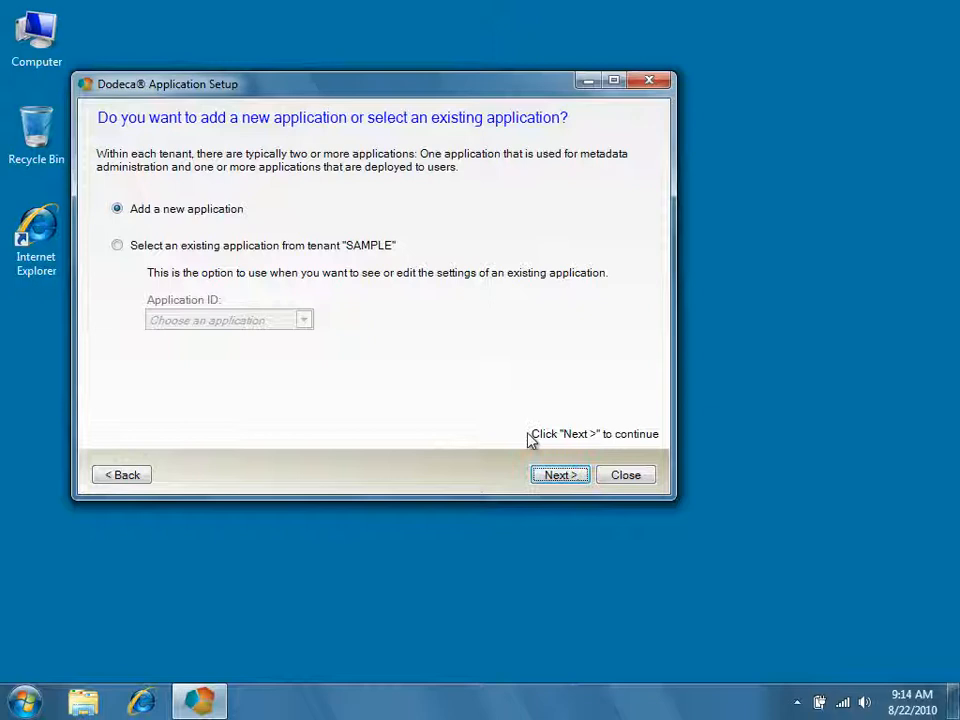
mouse_move(118, 246)
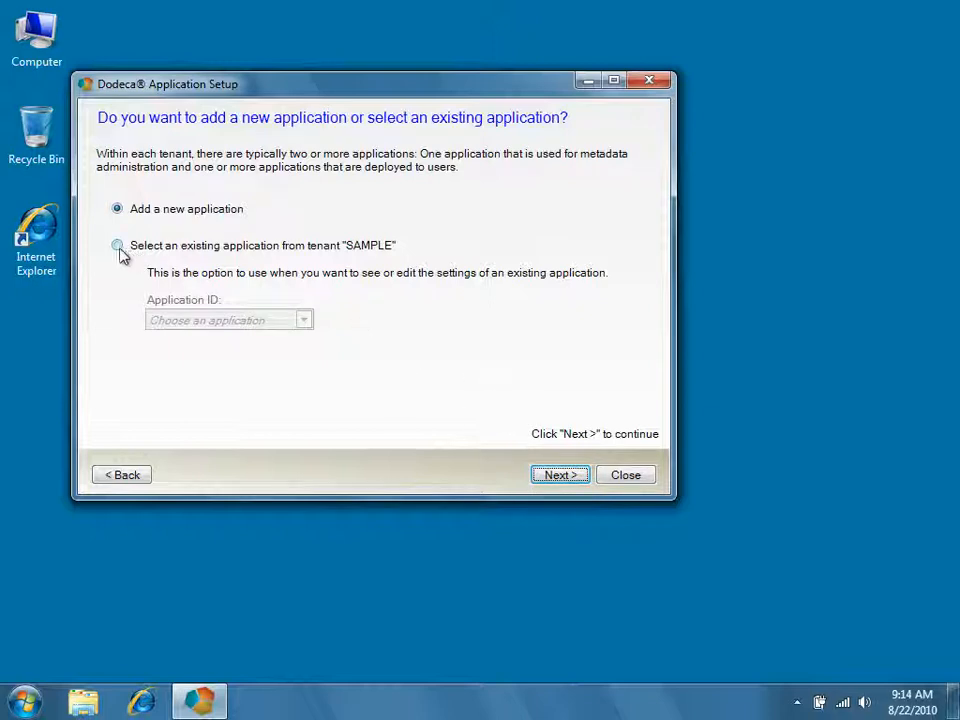
click(116, 244)
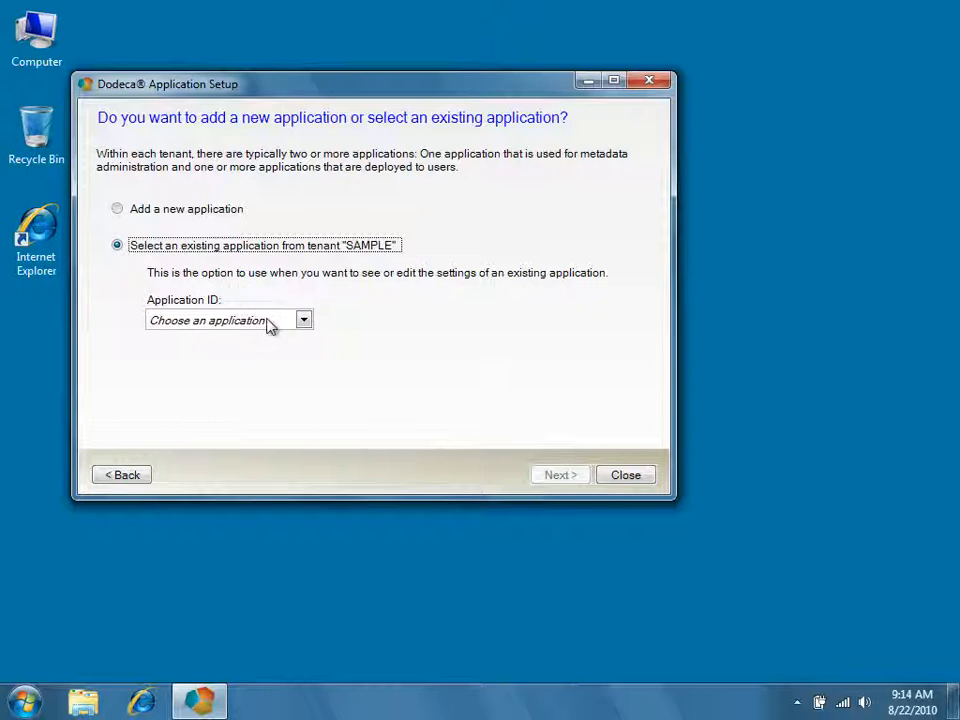
click(304, 320)
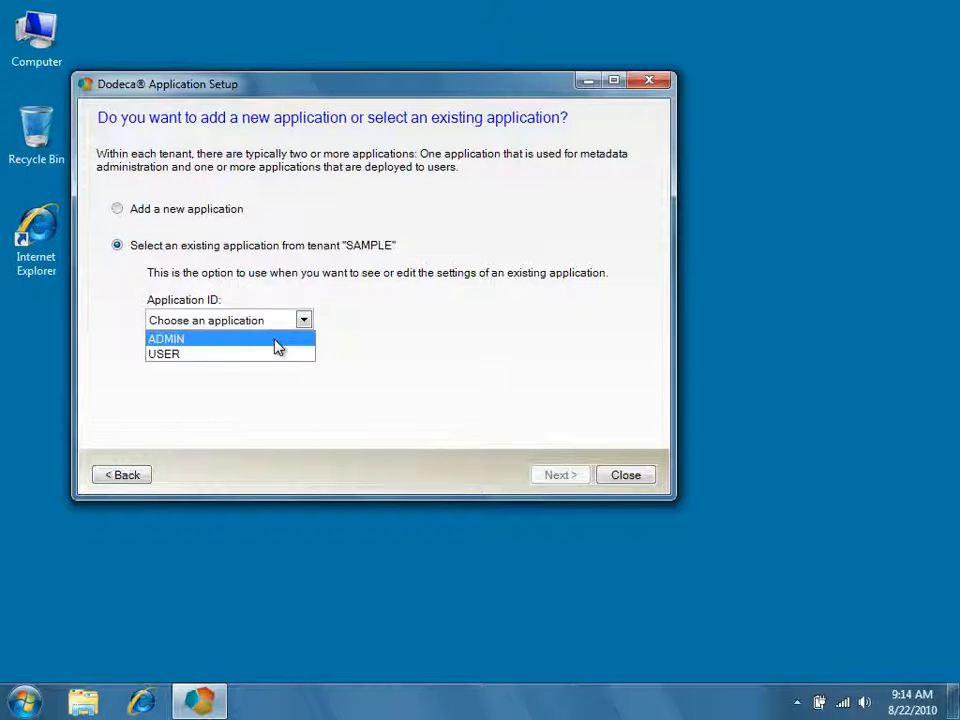
click(166, 338)
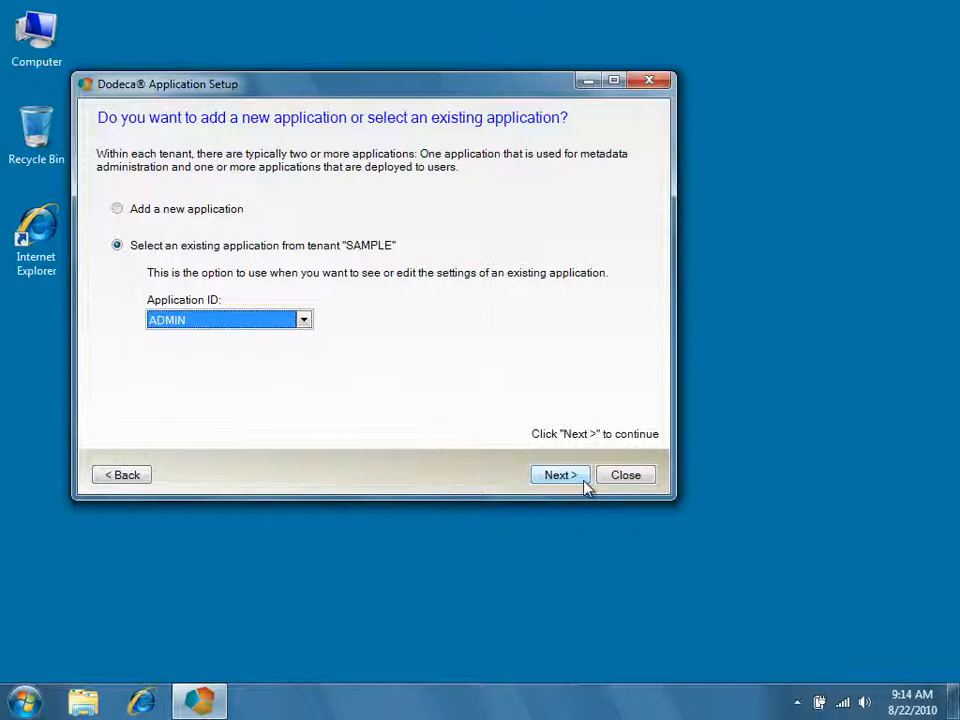
click(560, 474)
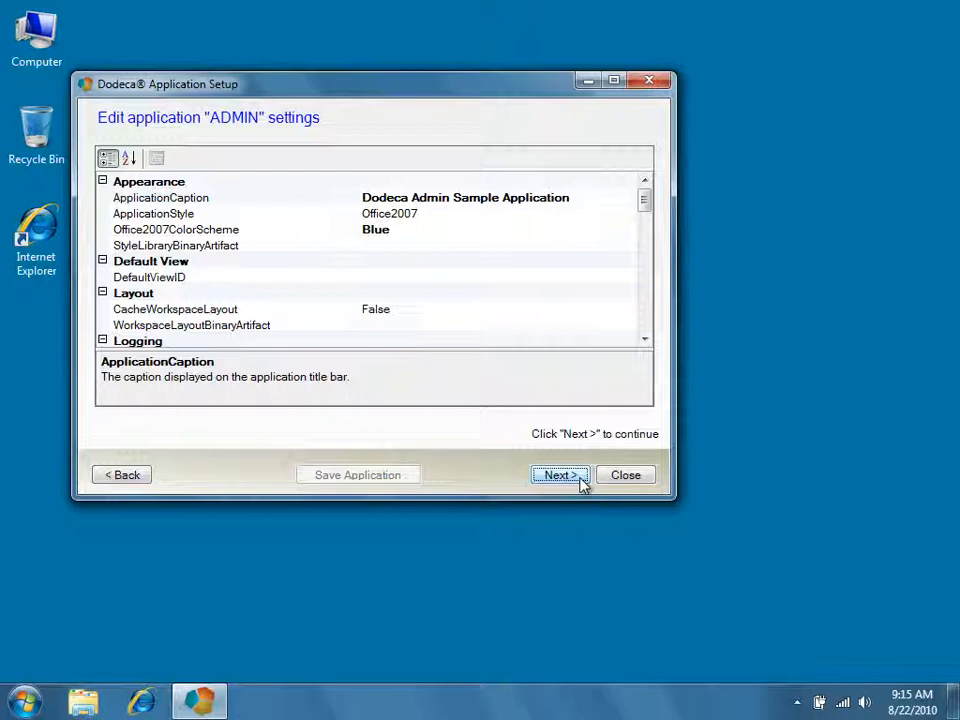
Complete setup, reaching the summary with launch command line and ClickOnce URL for SAMPLE ADMIN.
click(560, 474)
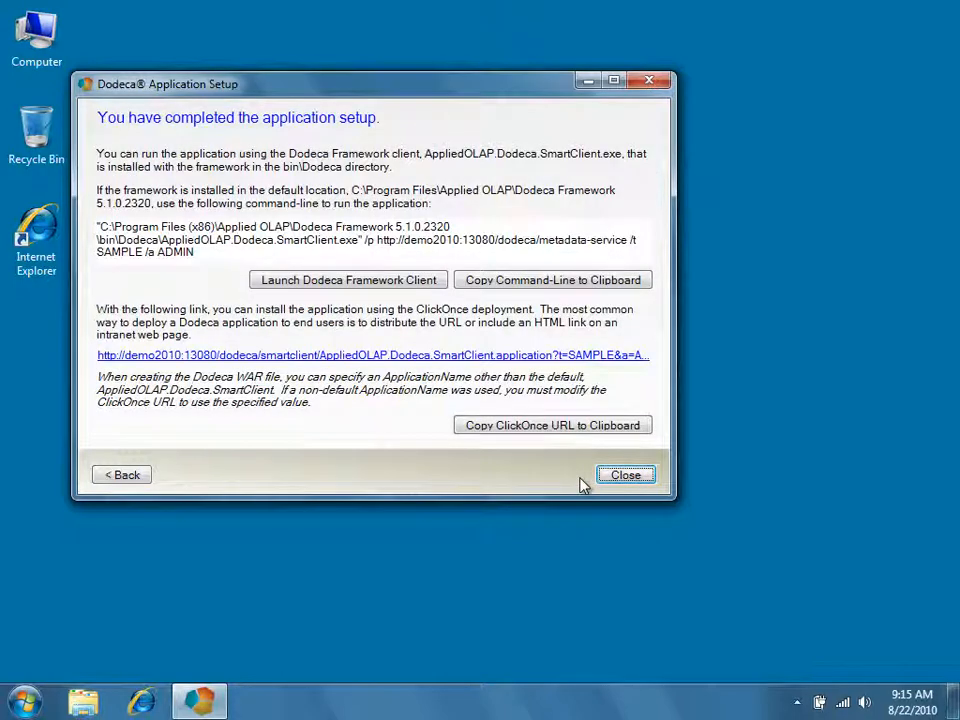